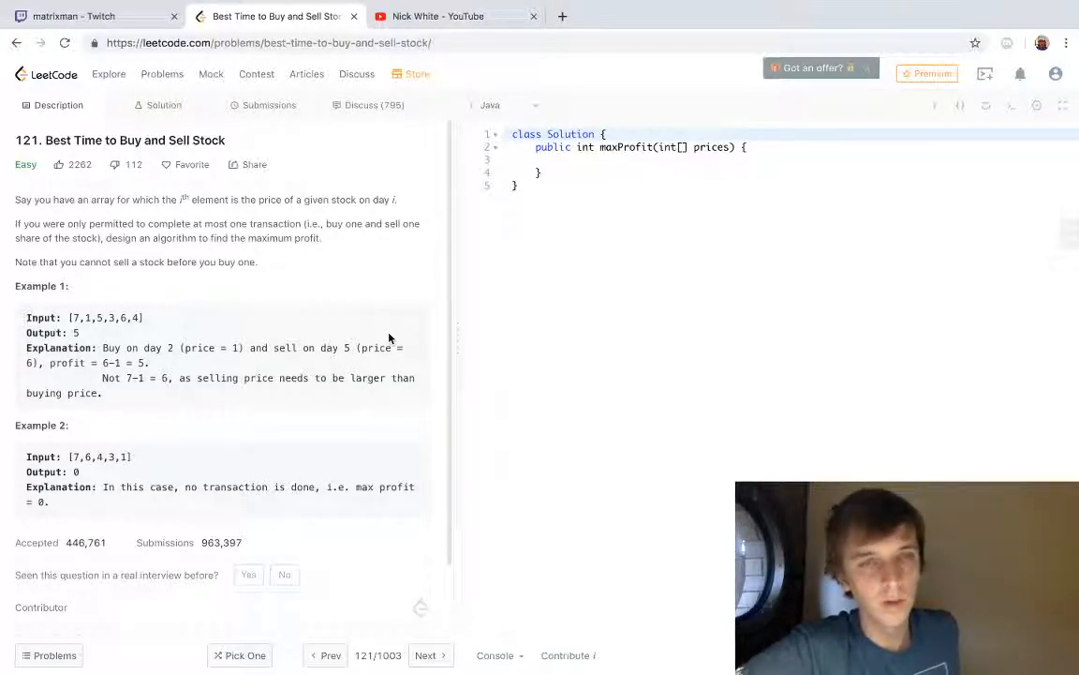
{"action": "mouse_move", "coordinate": [296, 251]}
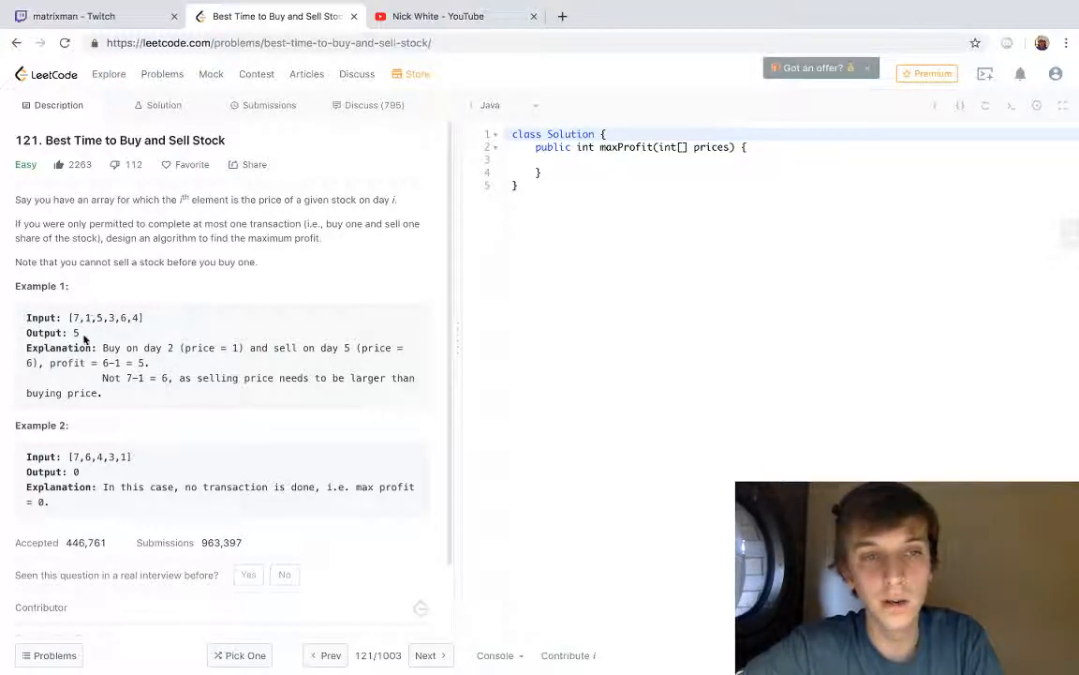
{"action": "mouse_move", "coordinate": [85, 345]}
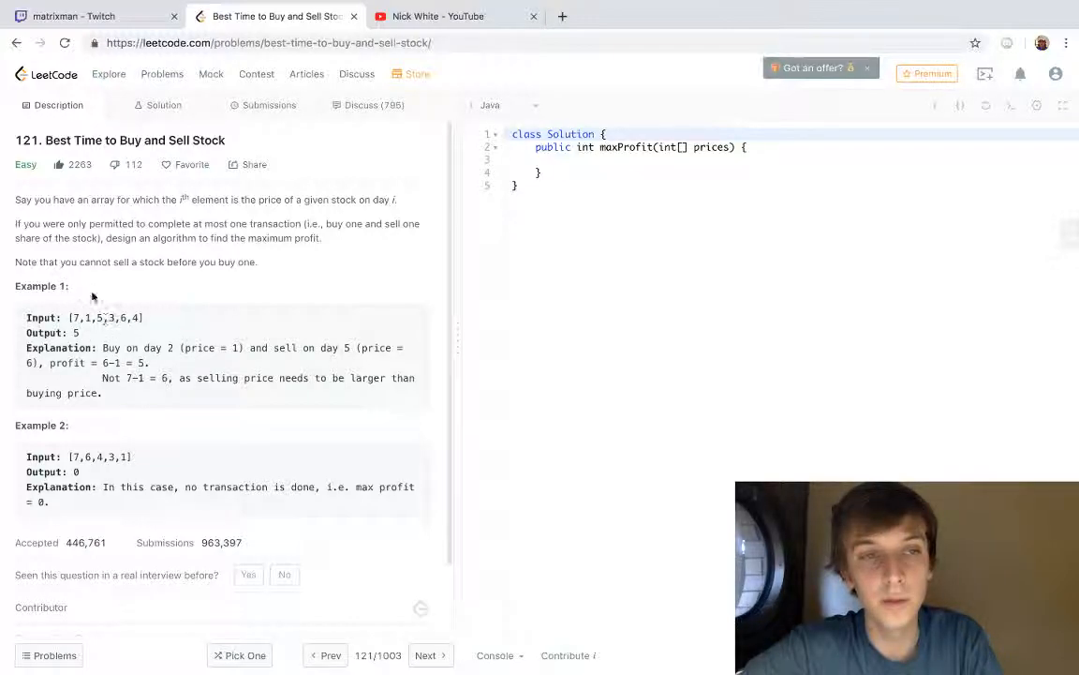
{"action": "mouse_move", "coordinate": [186, 302]}
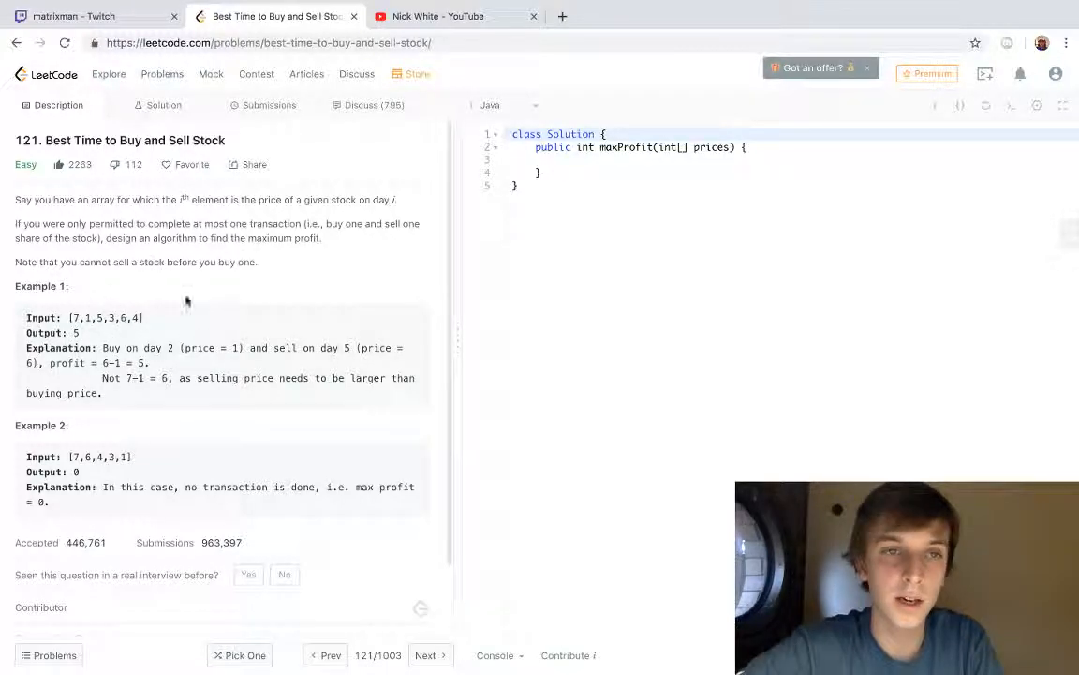
{"action": "mouse_move", "coordinate": [266, 223]}
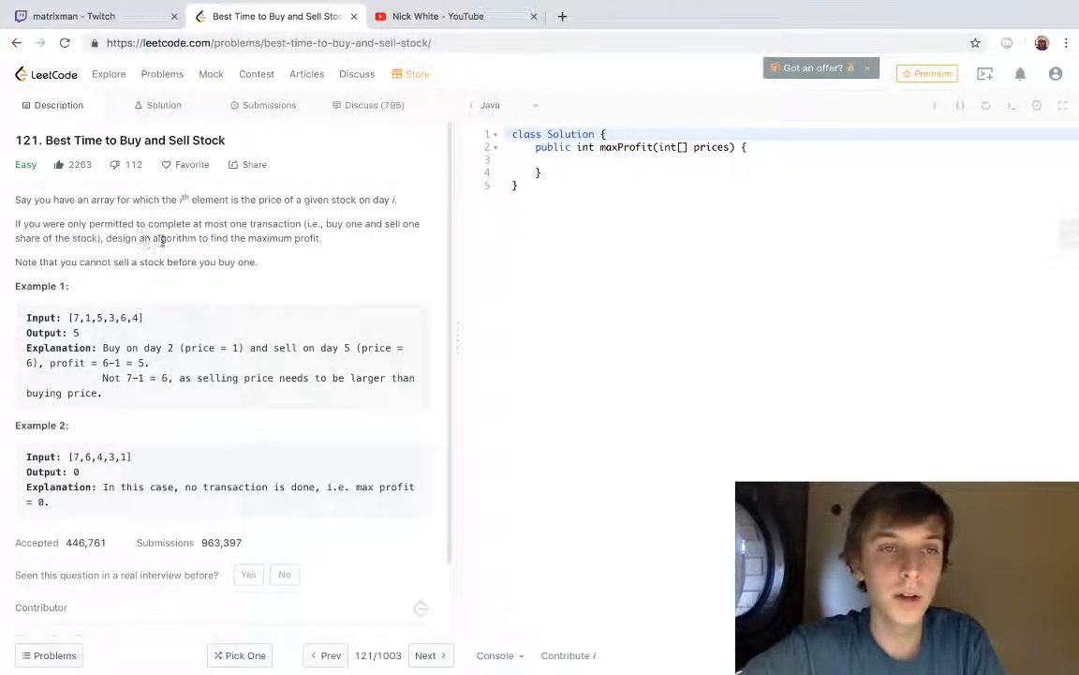
{"action": "mouse_move", "coordinate": [336, 307]}
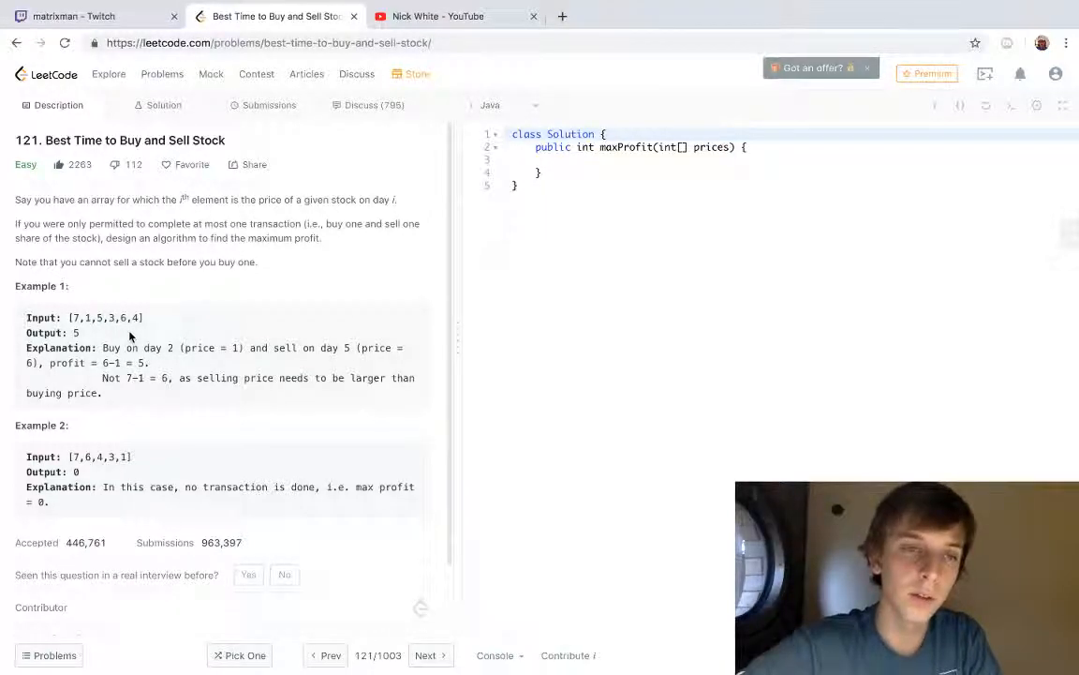
{"action": "mouse_move", "coordinate": [148, 331]}
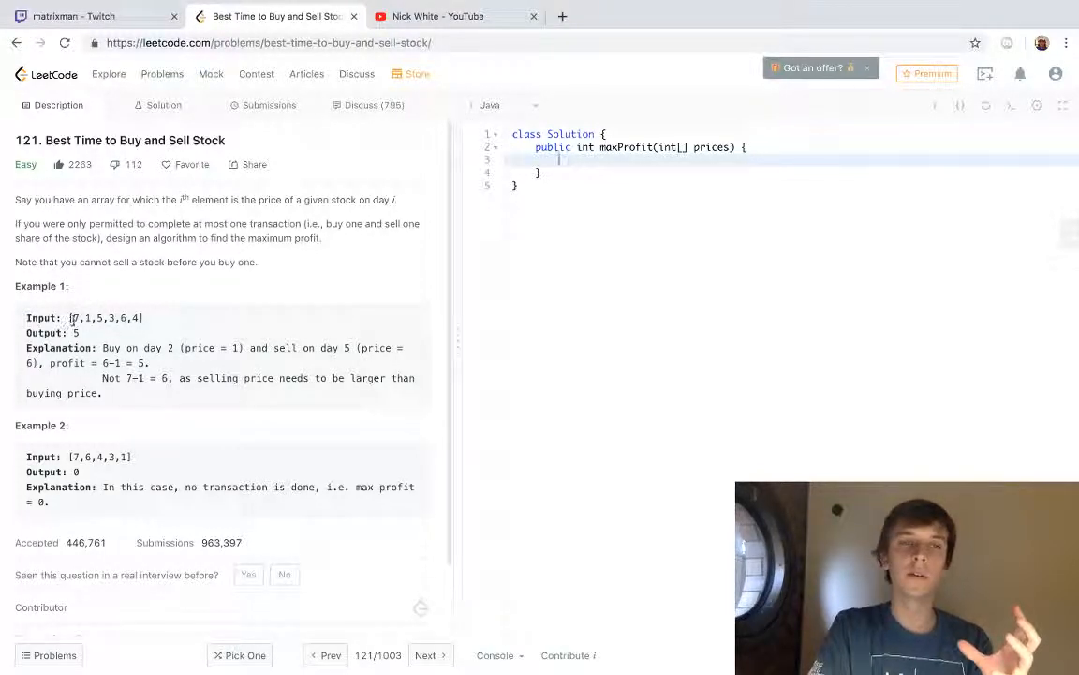
- Declare int min_val = Integer.MAX_VALUE; on a new line in the method body
{"action": "left_click_drag", "start_coordinate": [85, 319], "coordinate": [142, 318]}
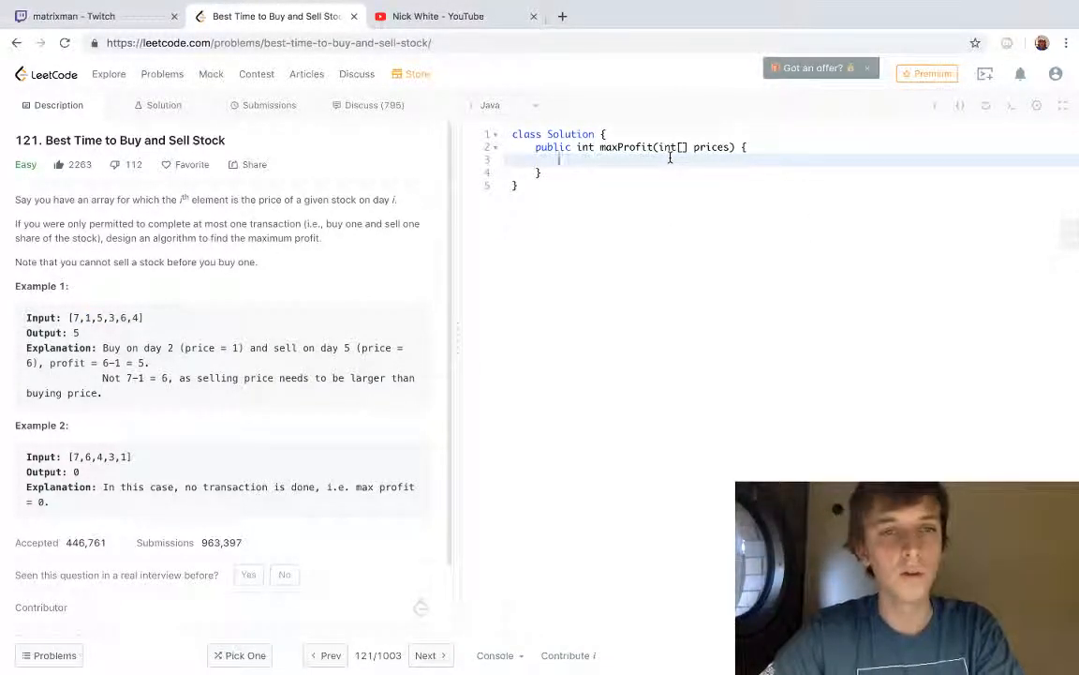
{"action": "key", "text": "Enter"}
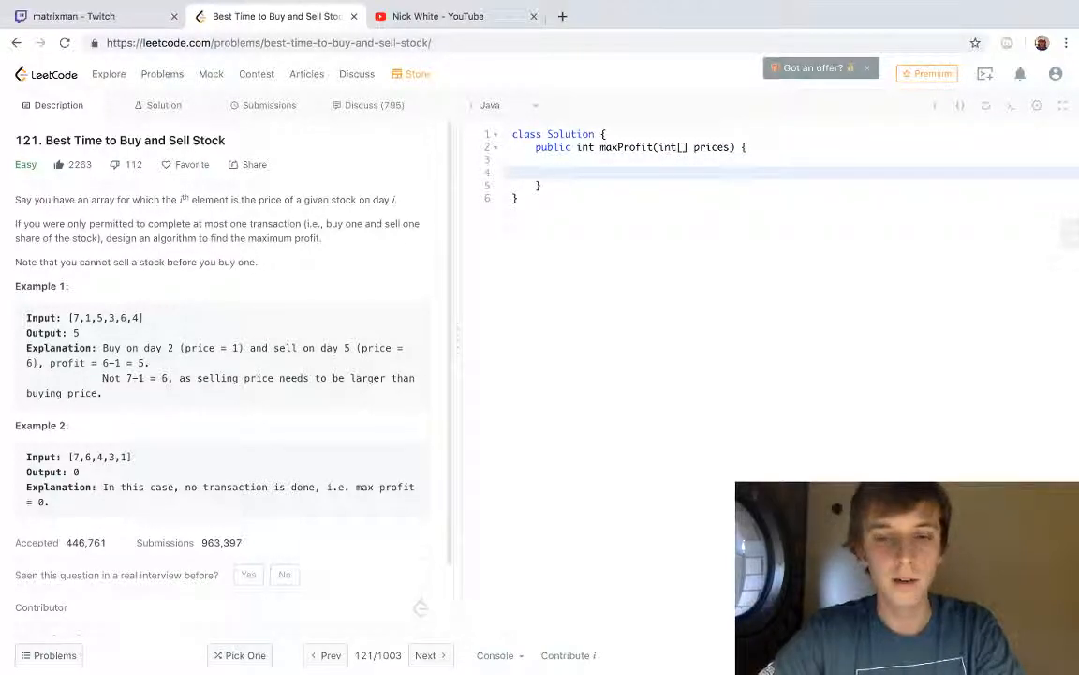
{"action": "type", "text": "int"}
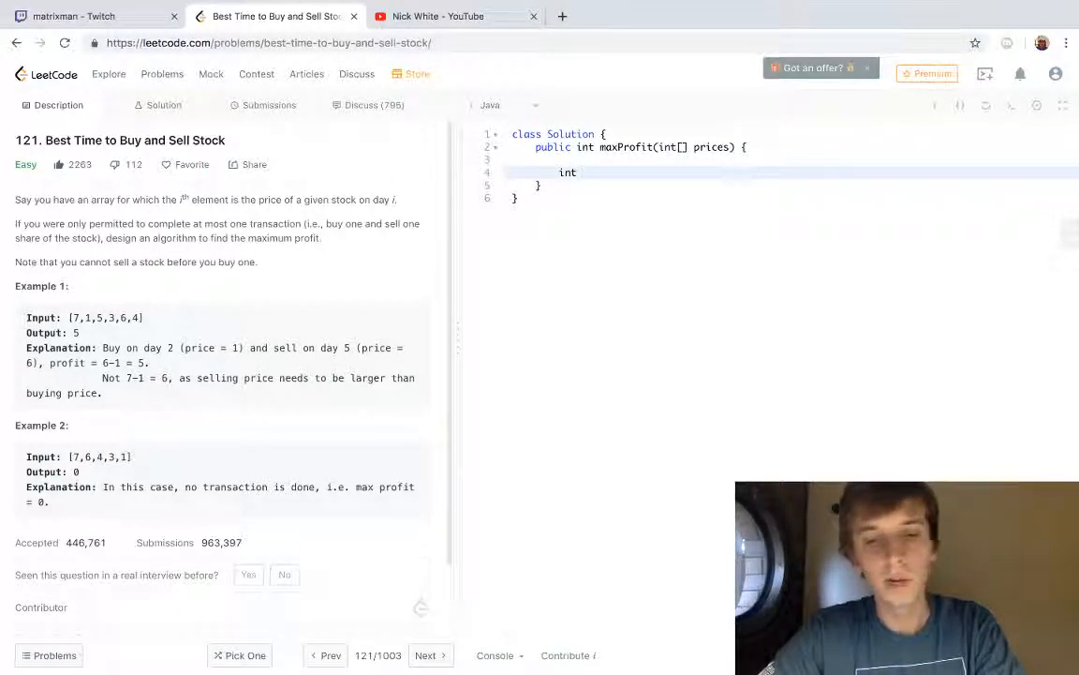
{"action": "type", "text": "min_val ="}
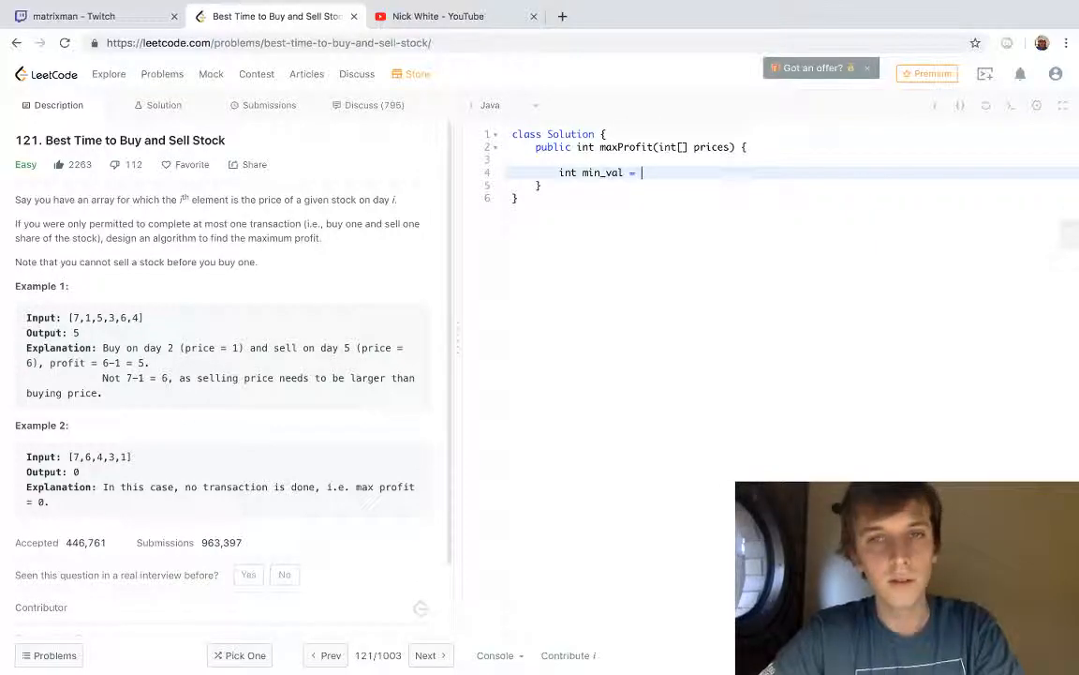
{"action": "type", "text": "Integer.M"}
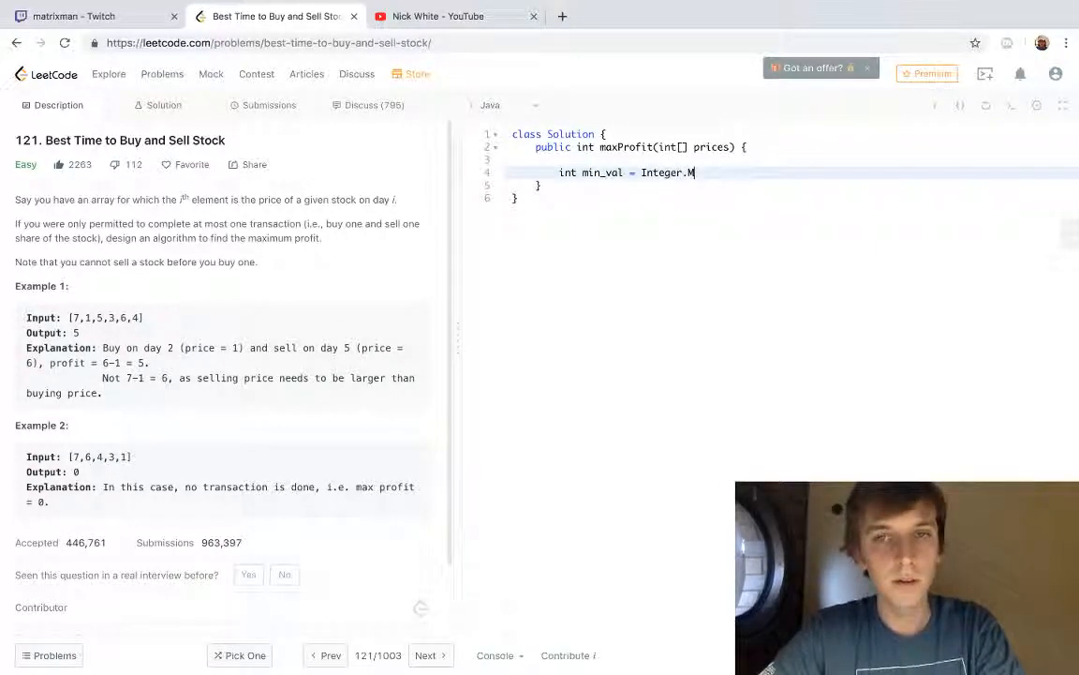
{"action": "type", "text": "A"}
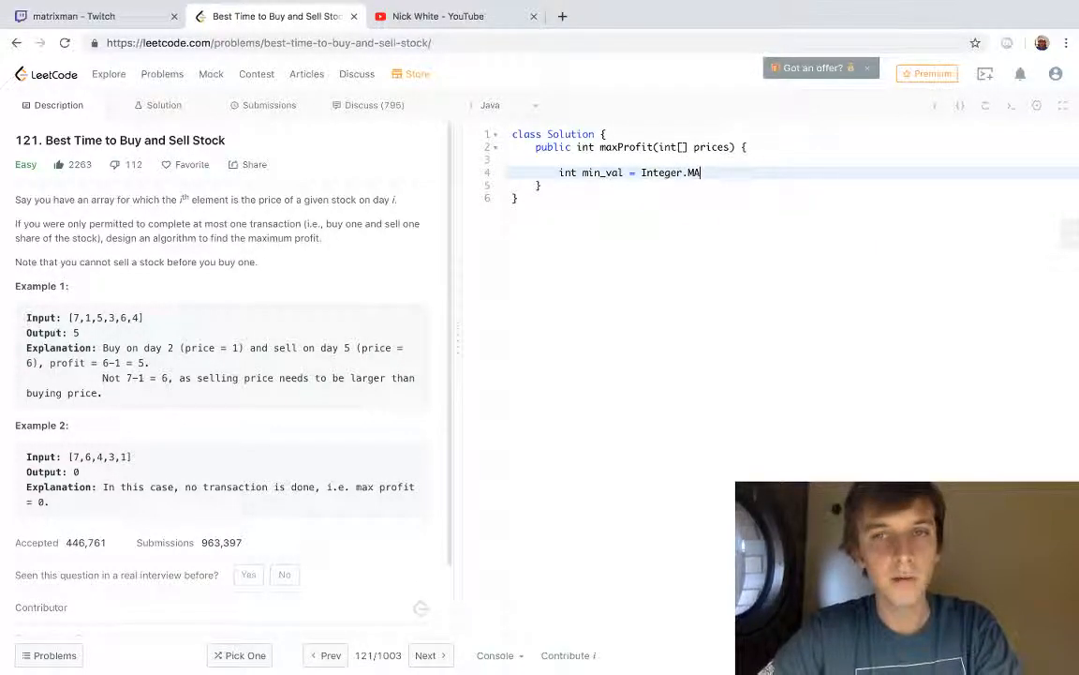
{"action": "type", "text": "X_VAL"}
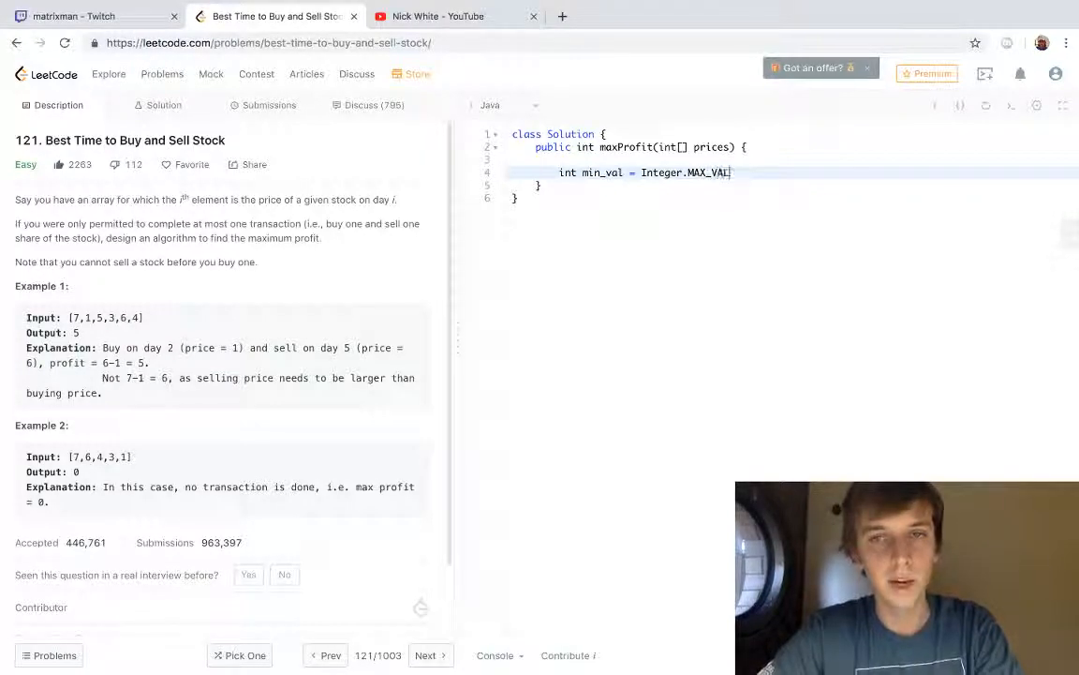
{"action": "type", "text": "UE;"}
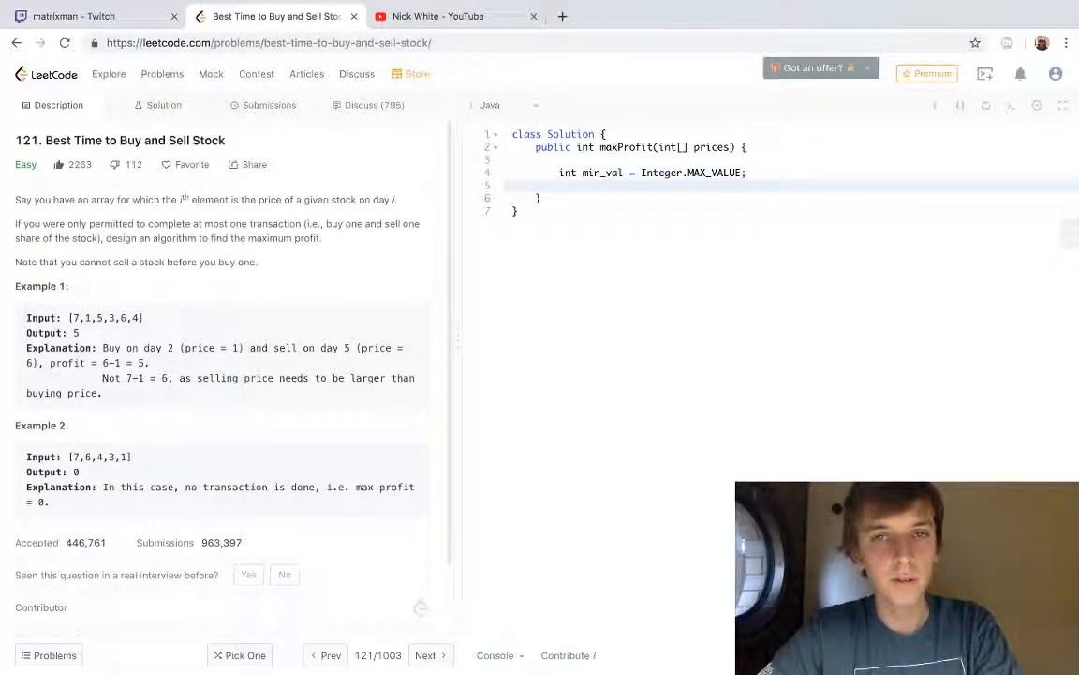
- Declare int max_profit = 0 beneath it
{"action": "type", "text": "int"}
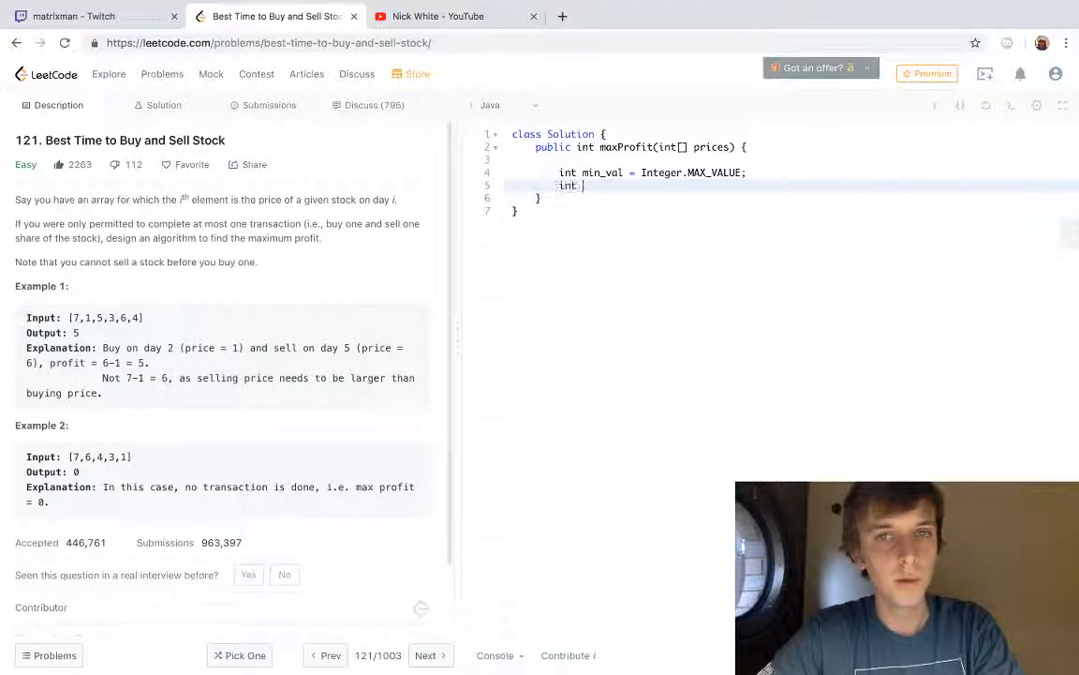
{"action": "type", "text": "max_profit"}
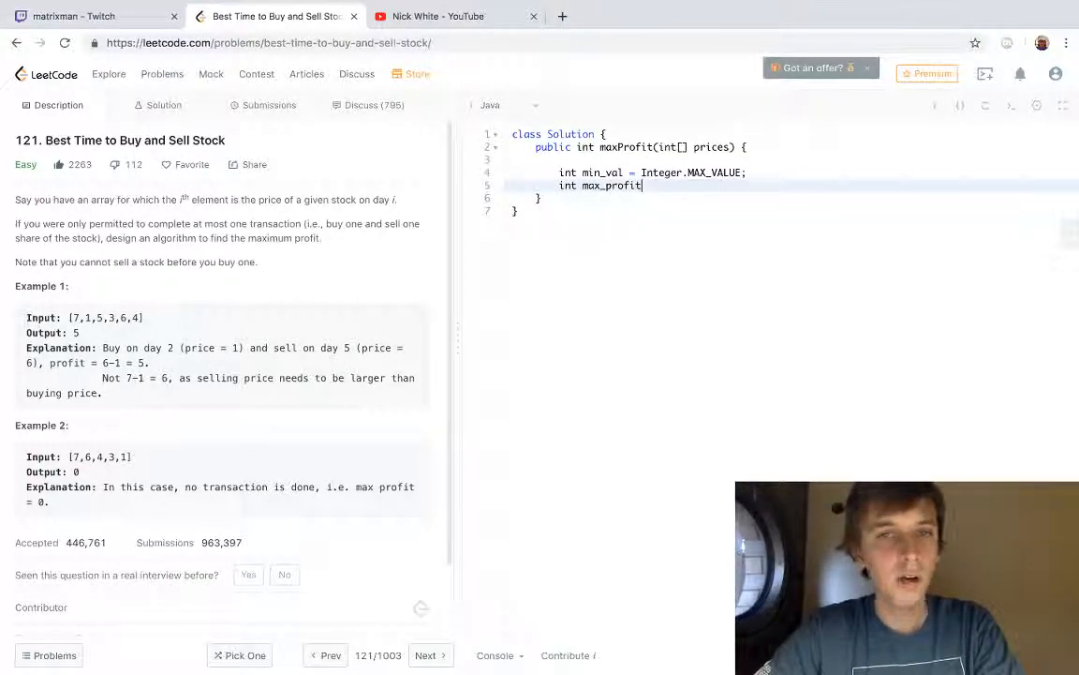
{"action": "type", "text": "= 0;"}
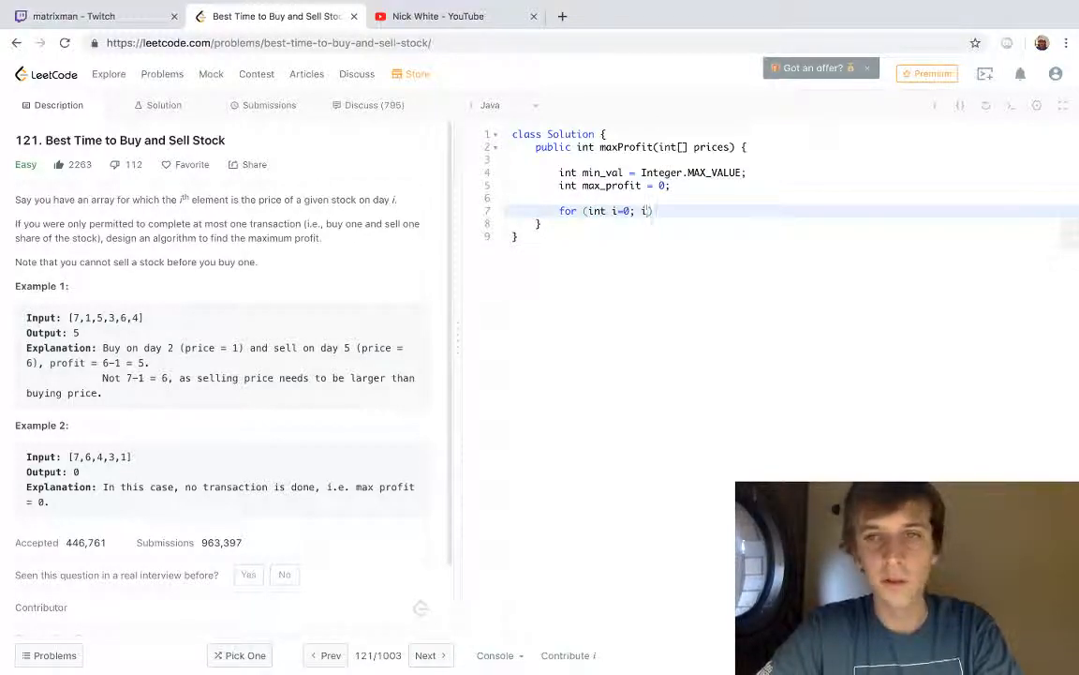
- Finish the for loop header iterating i < prices.length with i++
{"action": "type", "text": "<prices.length;"}
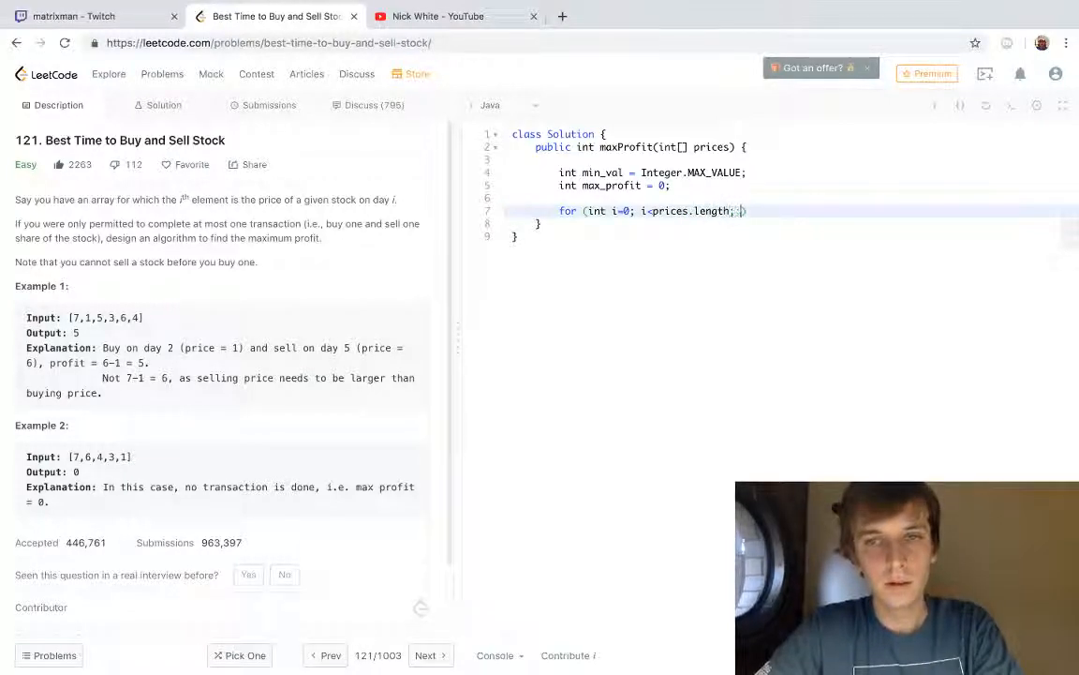
{"action": "type", "text": "i++)"}
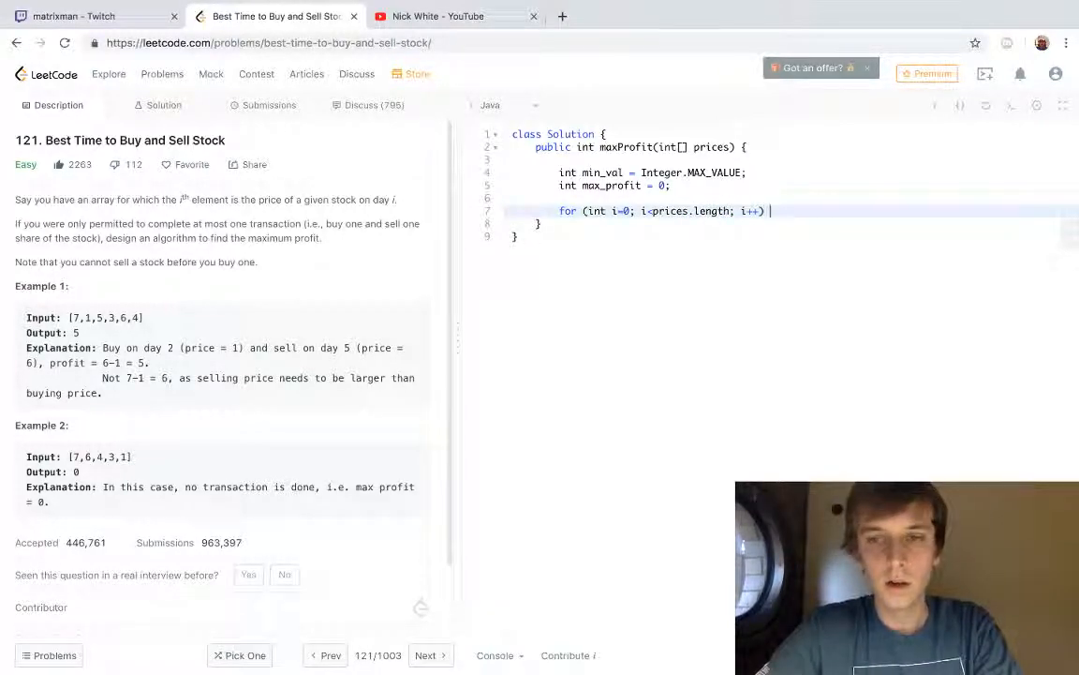
{"action": "type", "text": "{"}
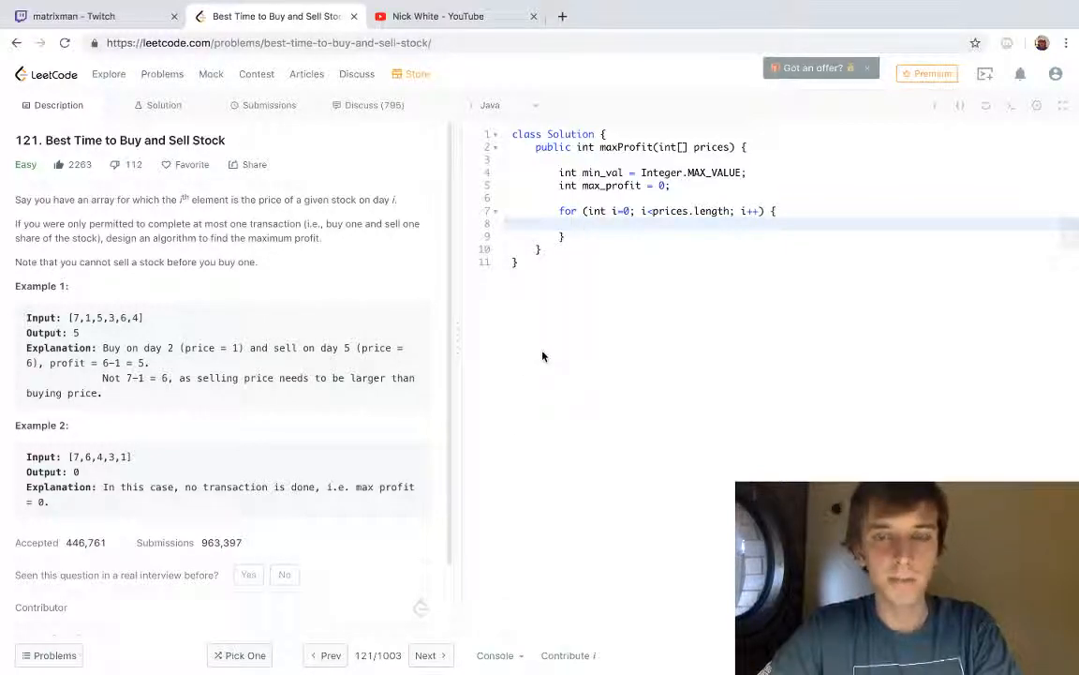
- Add if (prices[i] < min_val) { min_val = prices[i]; } and begin an else if branch
{"action": "type", "text": "if (prices[i] < min_val)"}
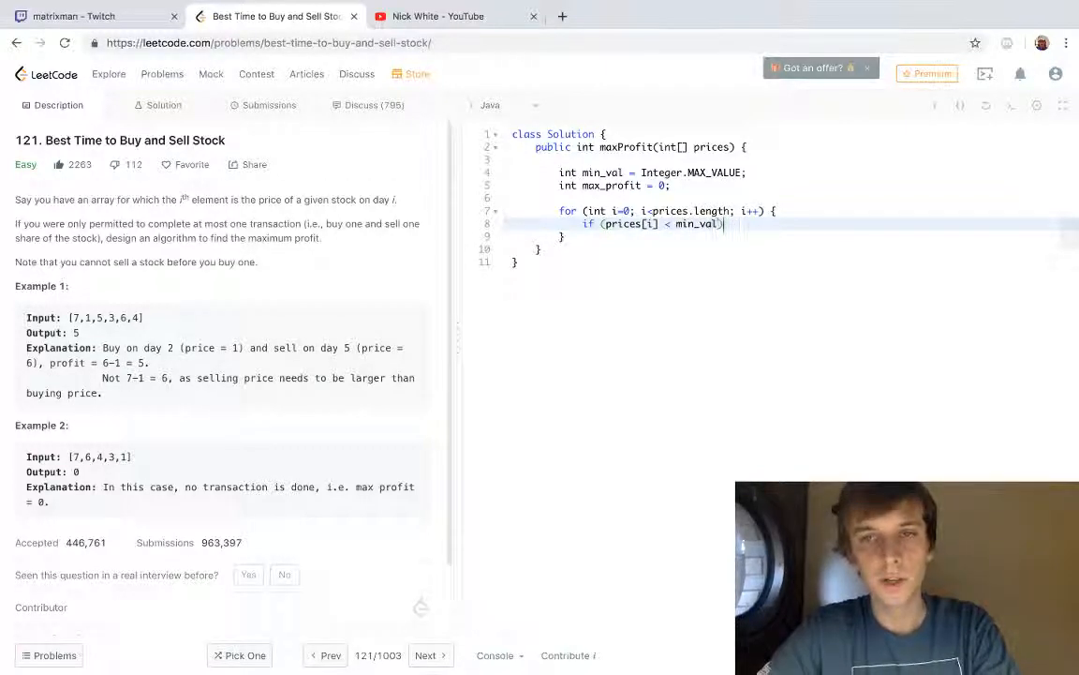
{"action": "type", "text": "{}"}
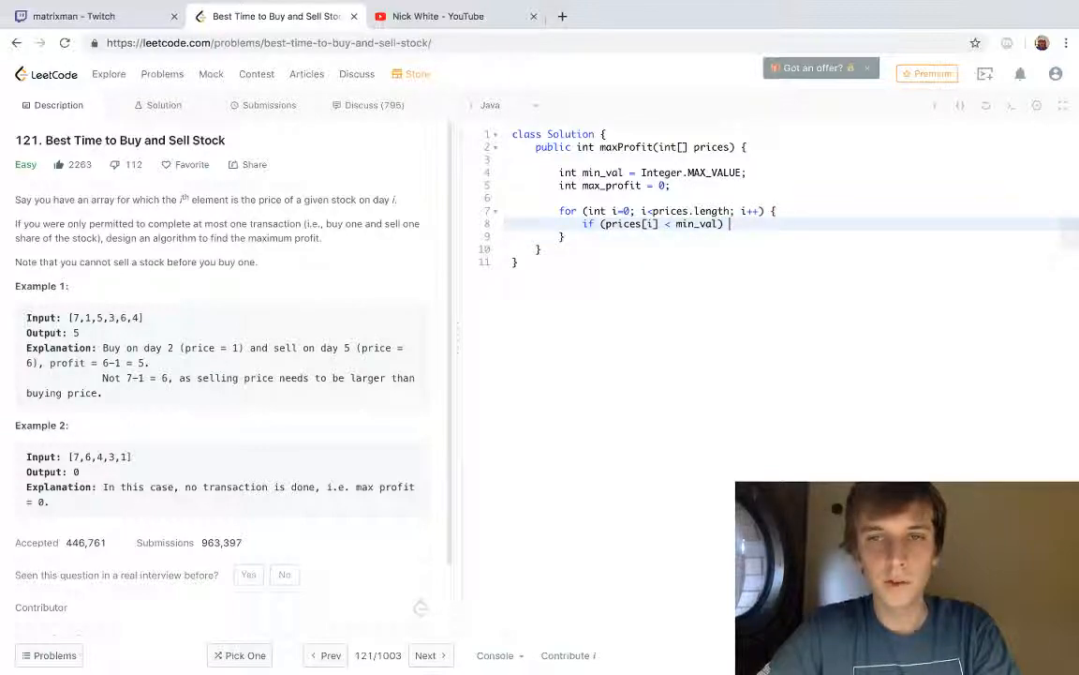
{"action": "type", "text": "min"}
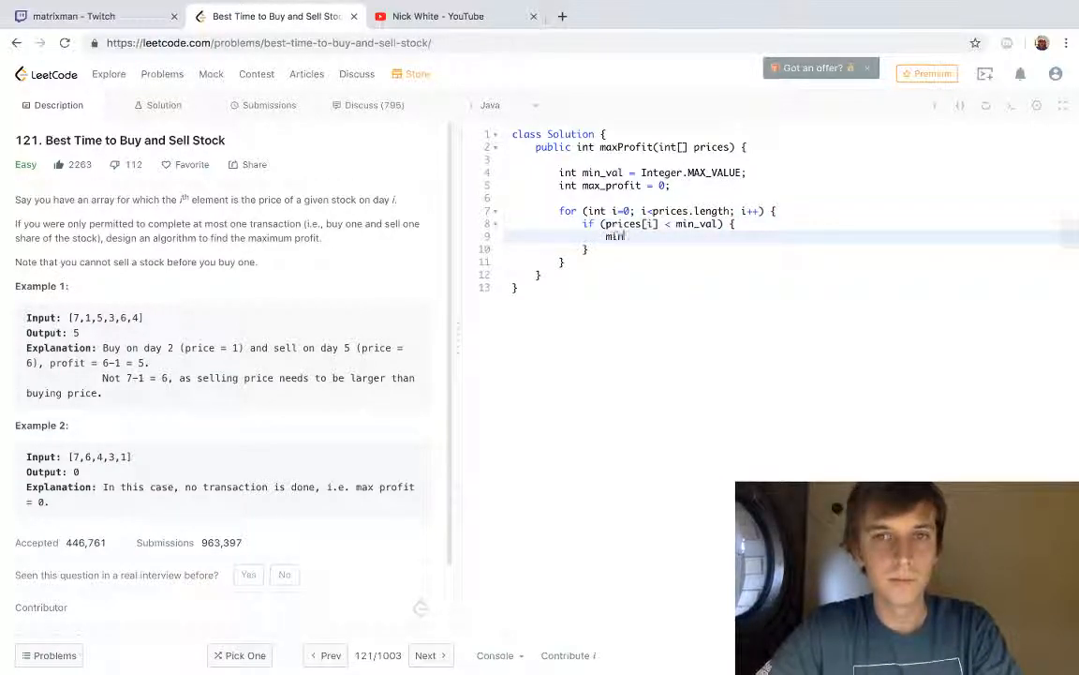
{"action": "type", "text": "_val = prices[i];"}
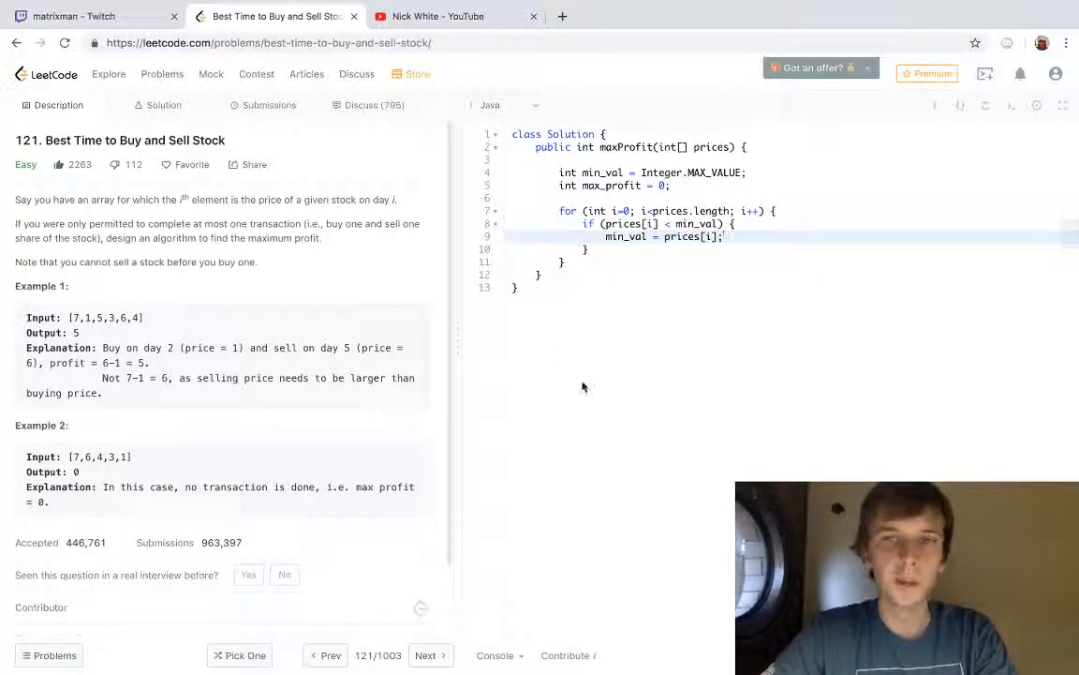
{"action": "type", "text": "} else if ("}
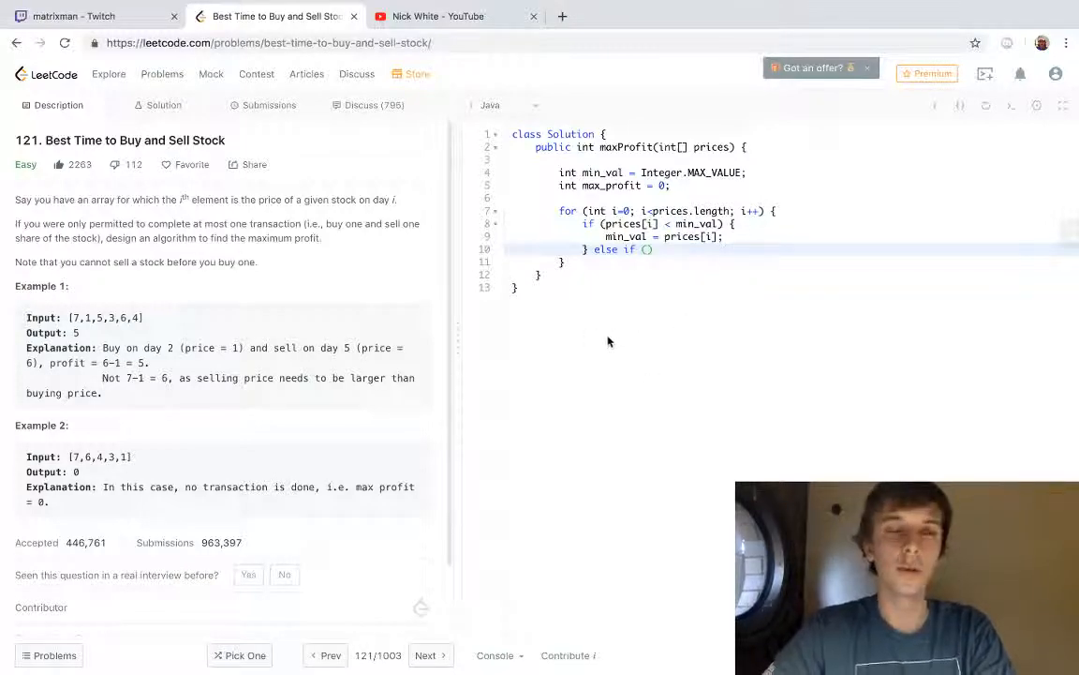
- Complete else if (prices[i] - min_val > max_profit) { max_profit = prices[i] - min_val; }
{"action": "type", "text": "prices[i]"}
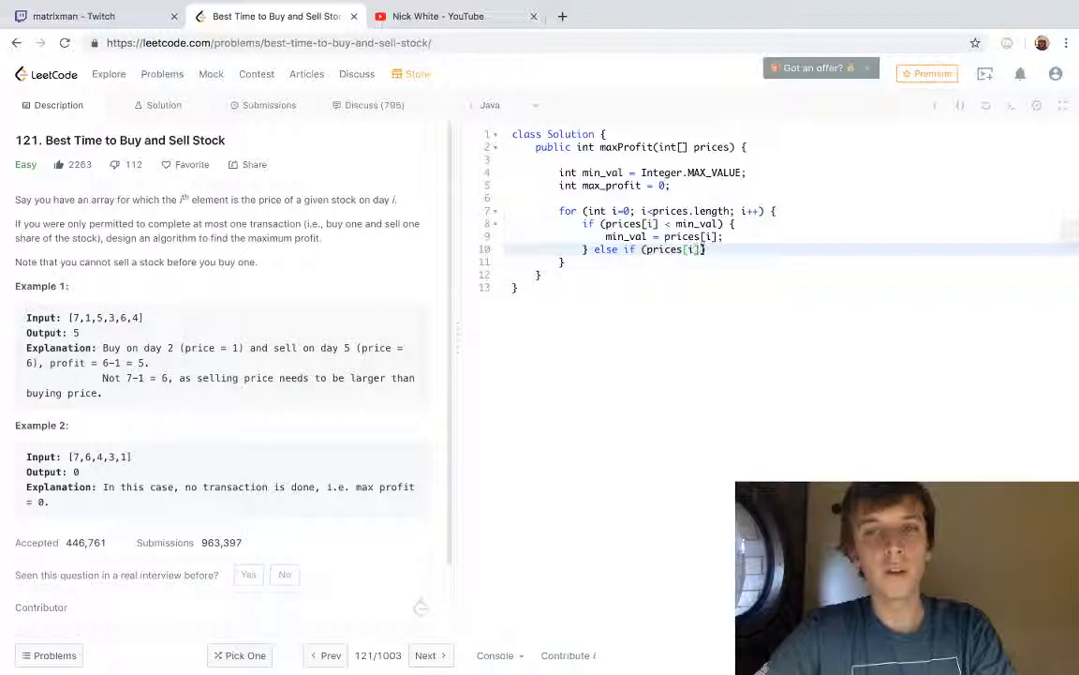
{"action": "type", "text": "- min_val > m"}
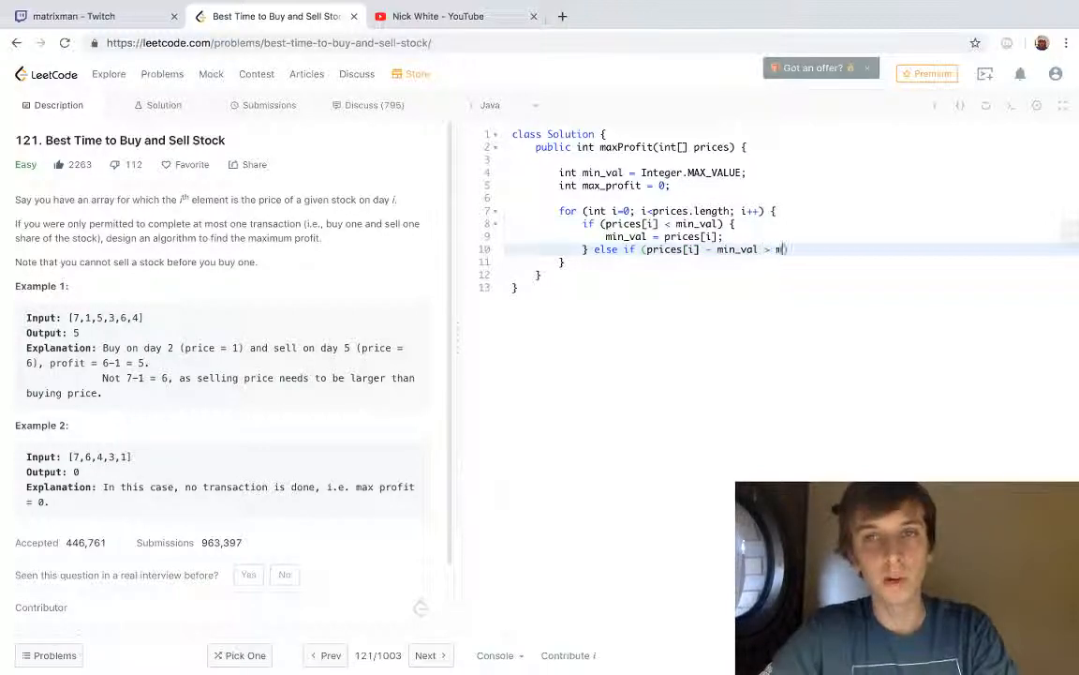
{"action": "type", "text": "ax_profit"}
{"action": "type", "text": "m"}
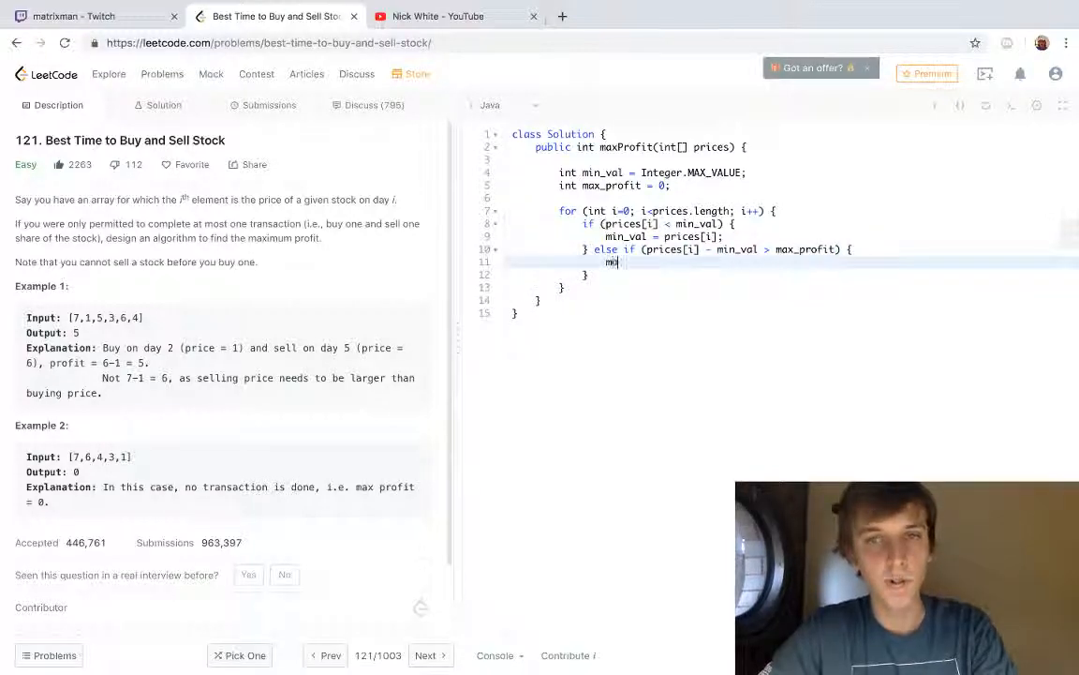
{"action": "type", "text": "ax_profit"}
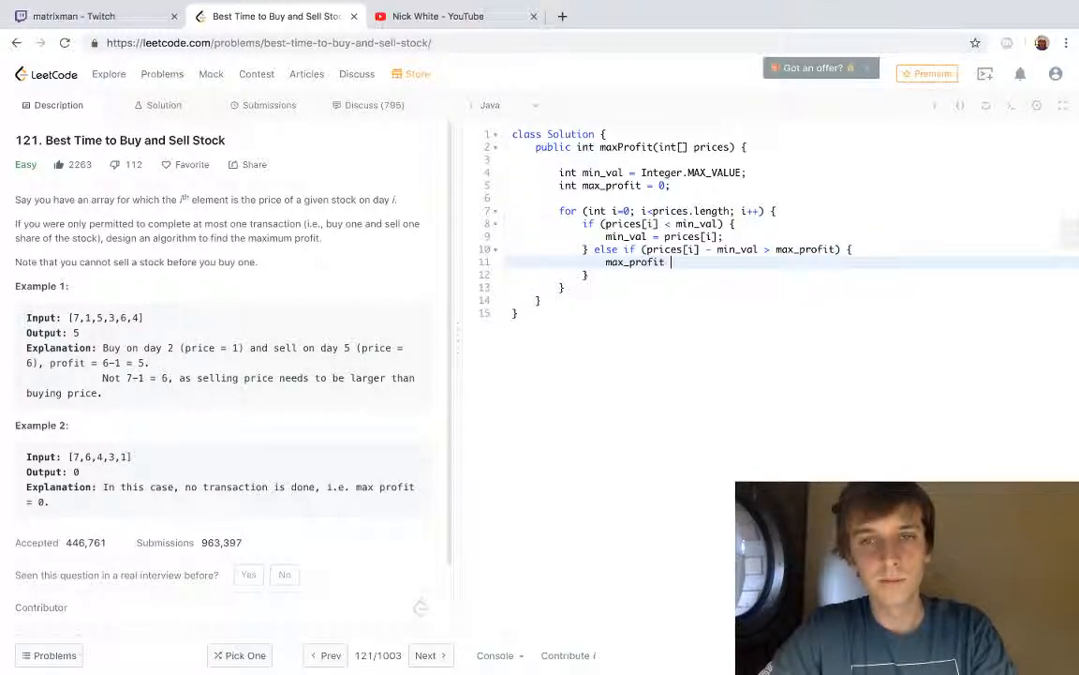
{"action": "type", "text": "= price[]"}
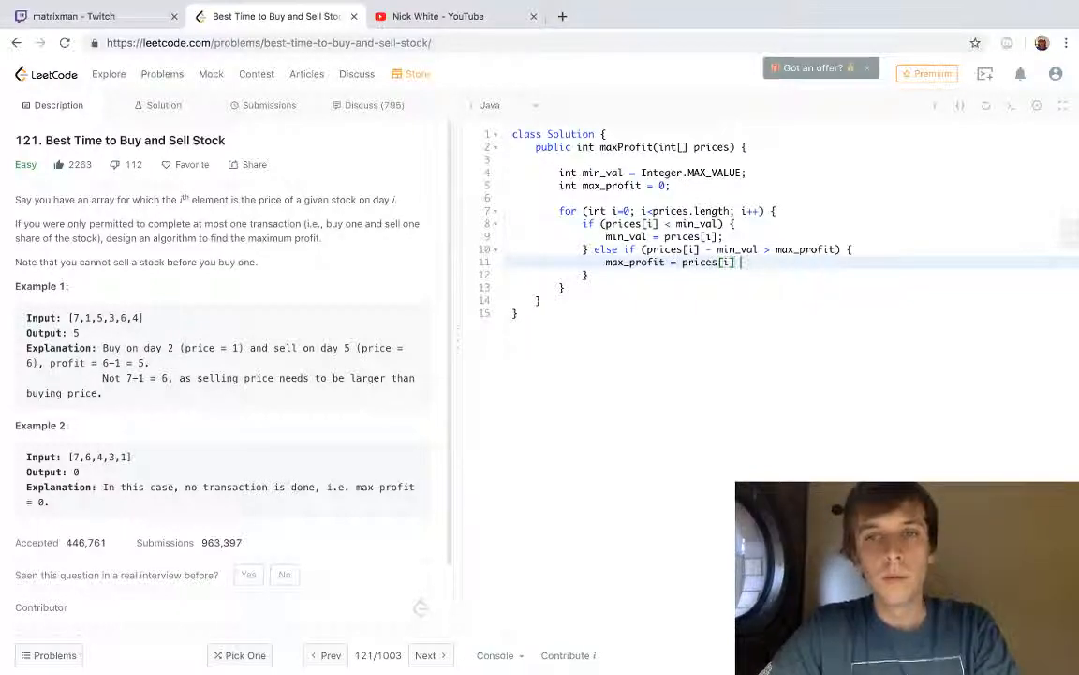
{"action": "type", "text": "- min_val;"}
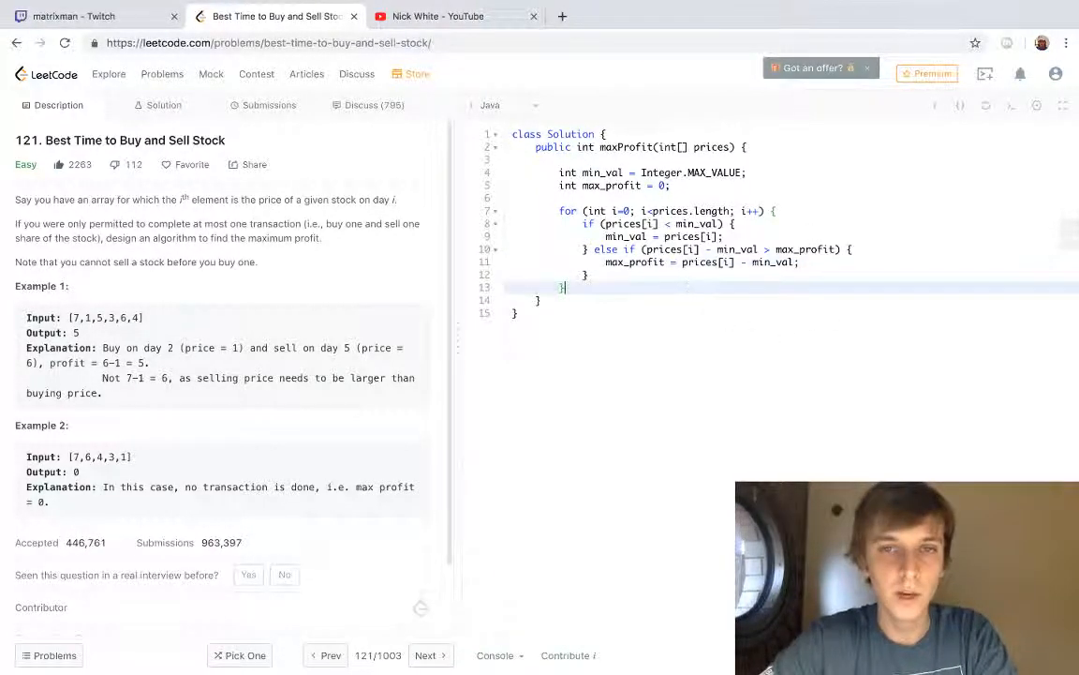
- Return max_profit after the loop
{"action": "type", "text": "re"}
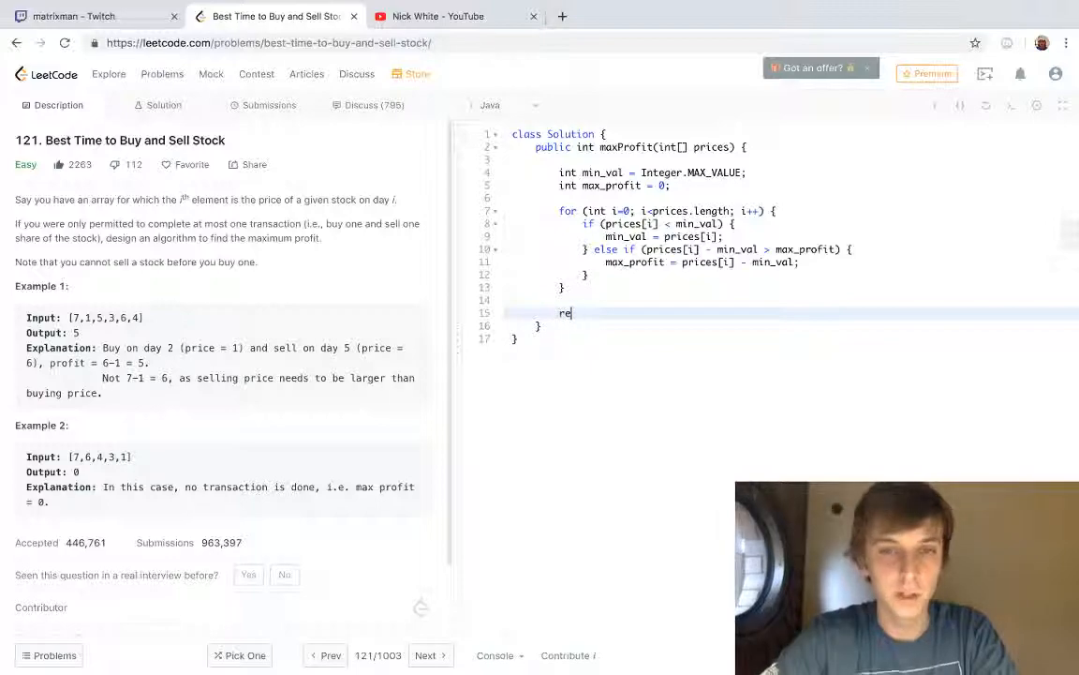
{"action": "type", "text": "turn max_profit;"}
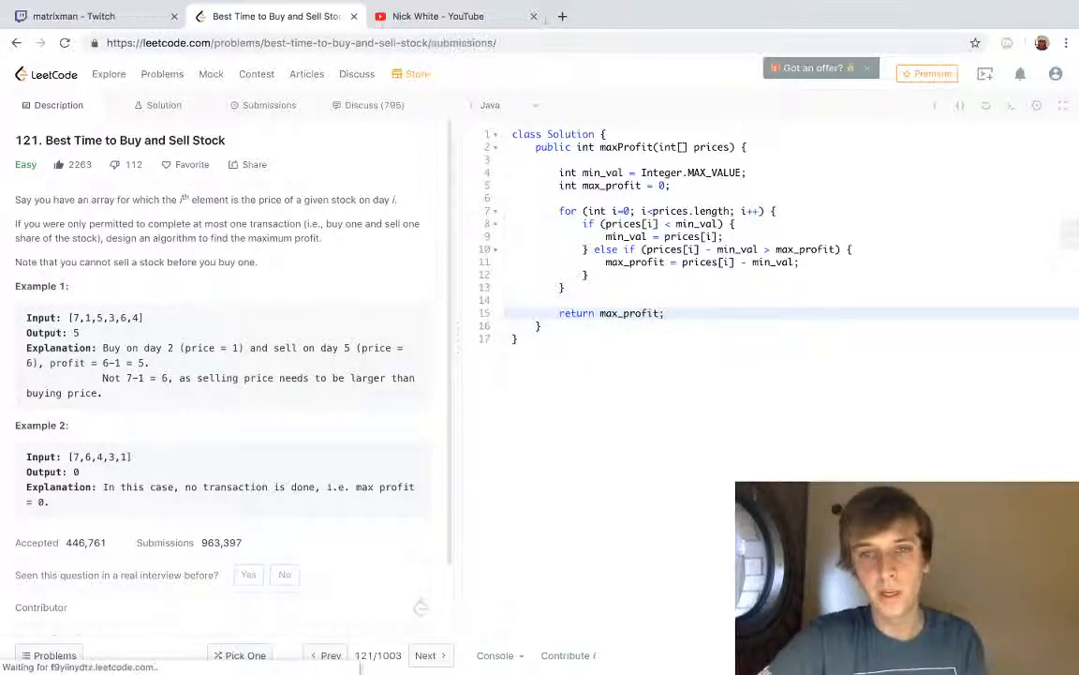
- Submit the solution, see it Accepted at 0 ms, and return to the Description
{"action": "left_click", "coordinate": [270, 105]}
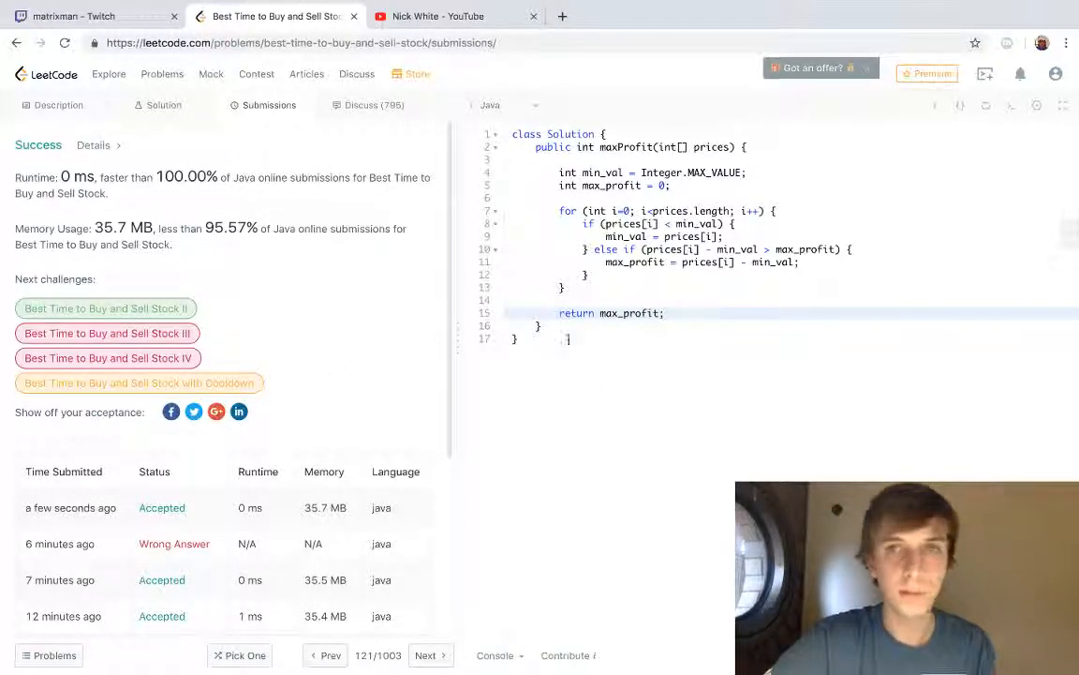
{"action": "left_click", "coordinate": [58, 105]}
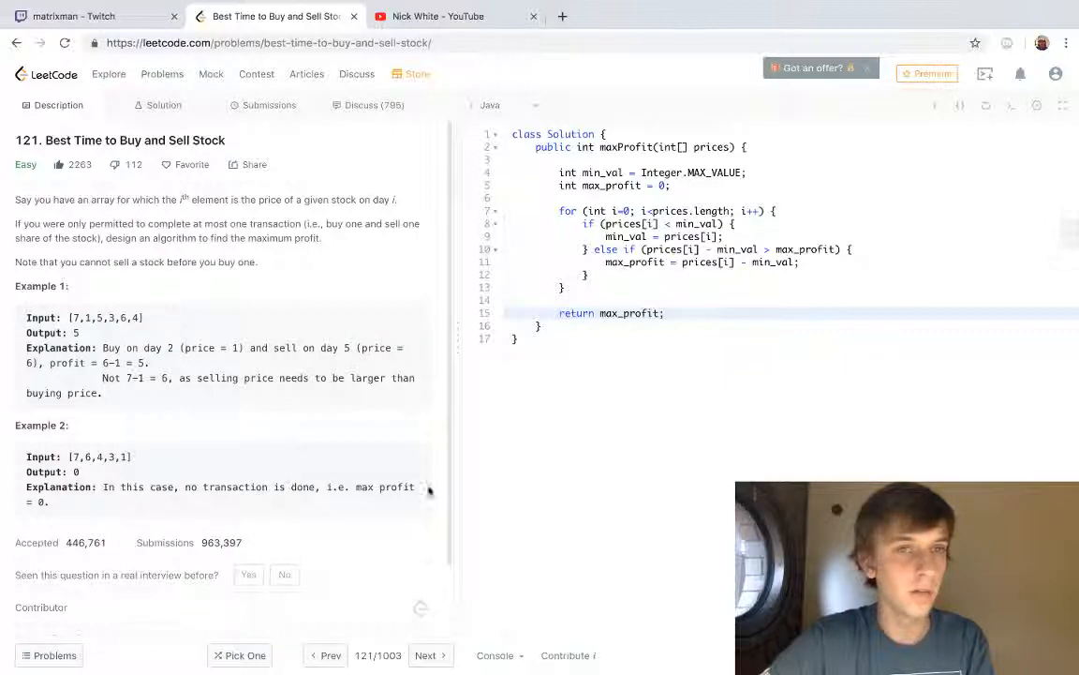